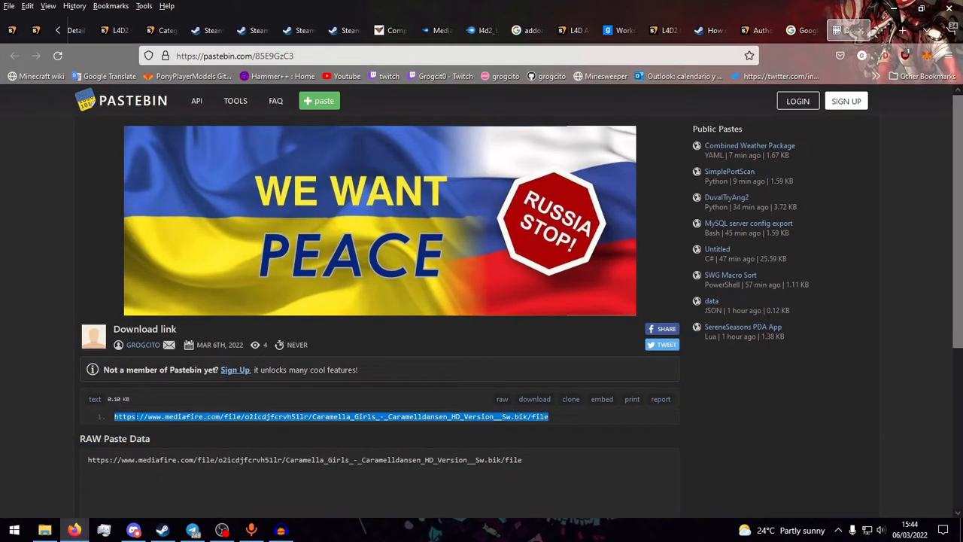
Download the replacement l4d2_background01.bik video from the MediaFire link in Firefox
{"action": "left_click", "coordinate": [331, 415]}
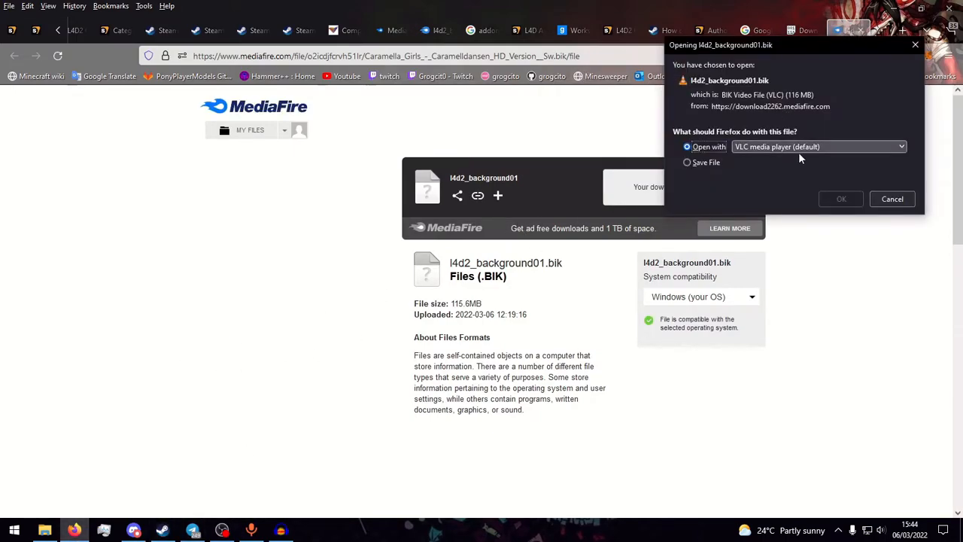
{"action": "left_click", "coordinate": [839, 198]}
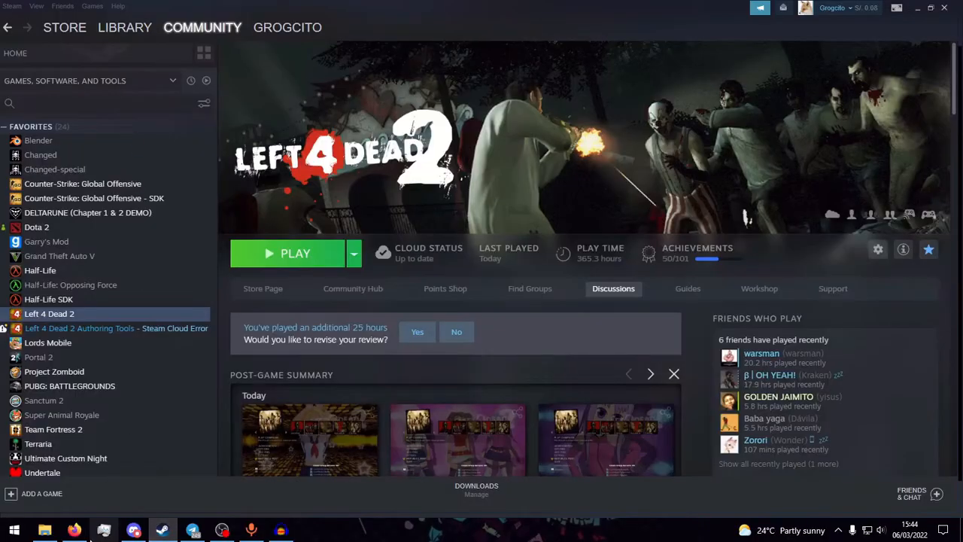
Browse to the Left 4 Dead 2 install folder via the game's Properties in Steam
{"action": "right_click", "coordinate": [48, 315]}
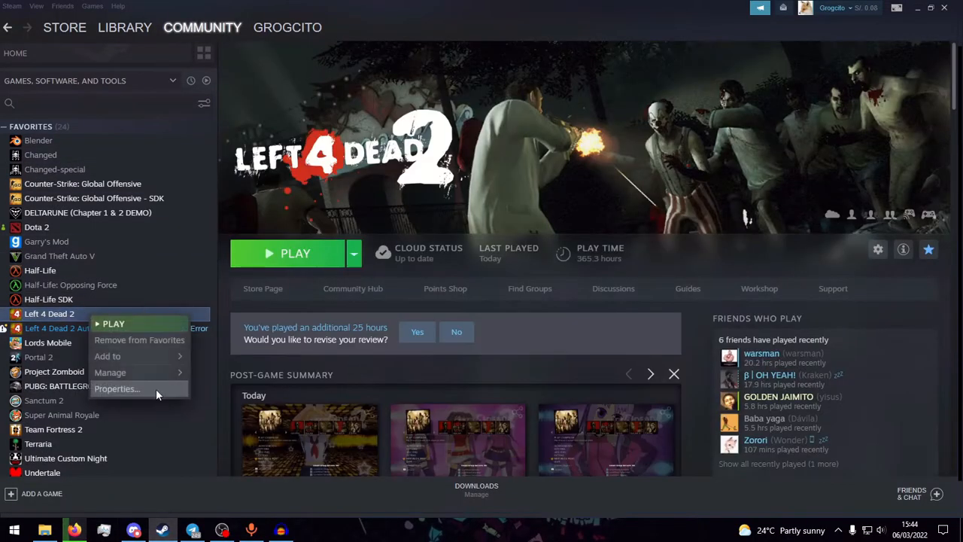
{"action": "left_click", "coordinate": [117, 388]}
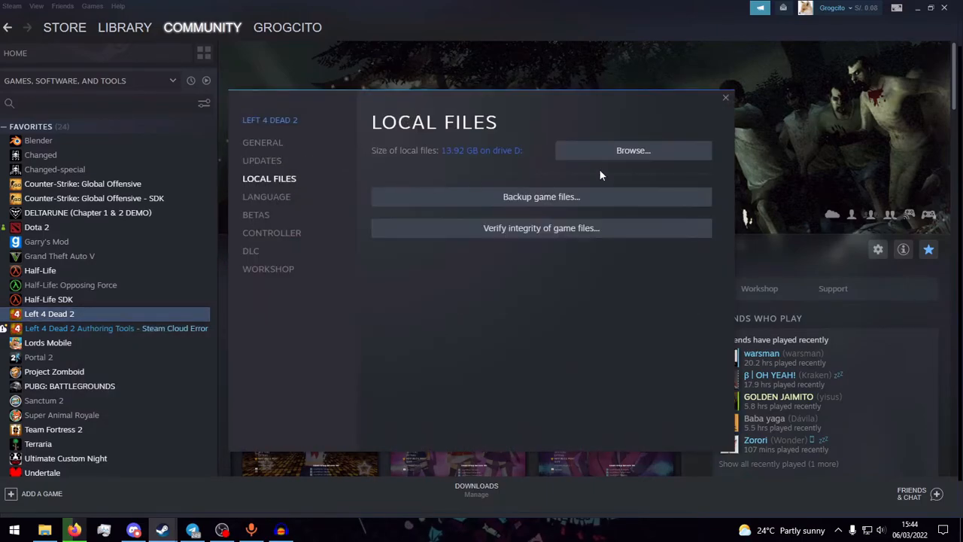
{"action": "left_click", "coordinate": [632, 150]}
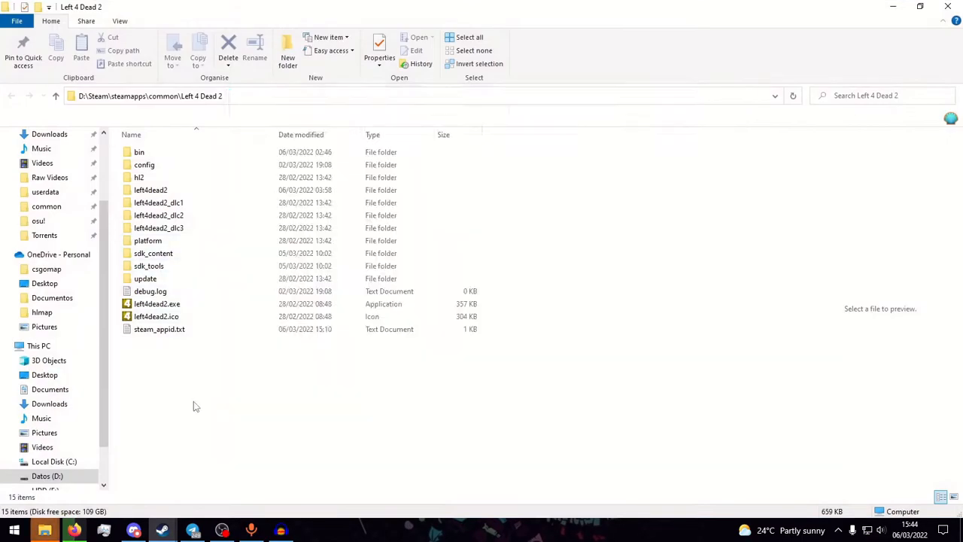
Move the original l4d2_background .bik files into a new backup folder in left4dead2/media, then go to Downloads
{"action": "double_click", "coordinate": [151, 189]}
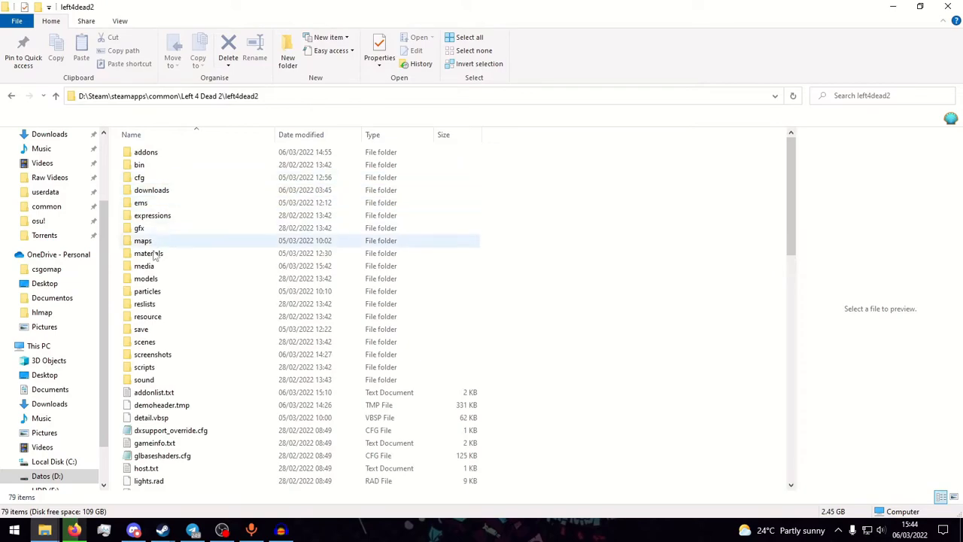
{"action": "double_click", "coordinate": [144, 264]}
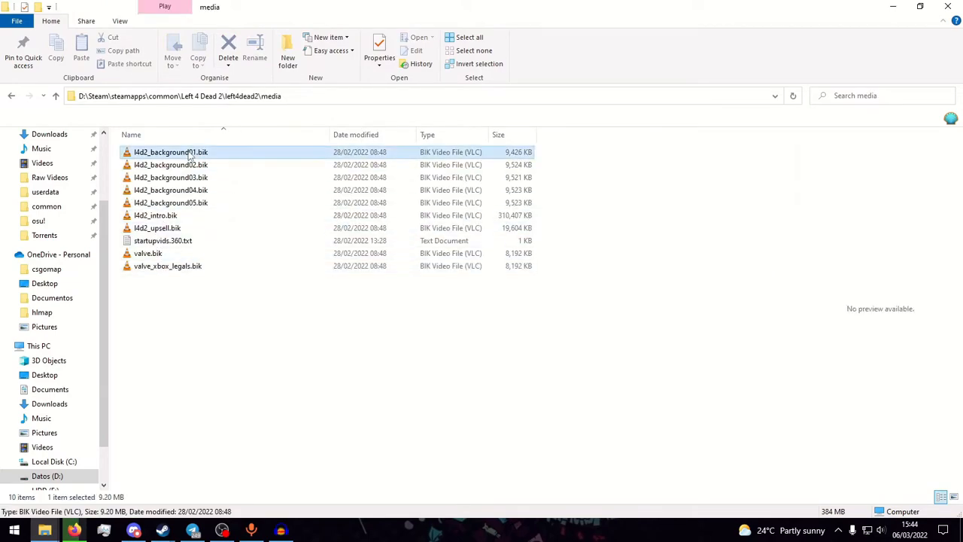
{"action": "left_click", "coordinate": [237, 316]}
{"action": "type", "text": "backup"}
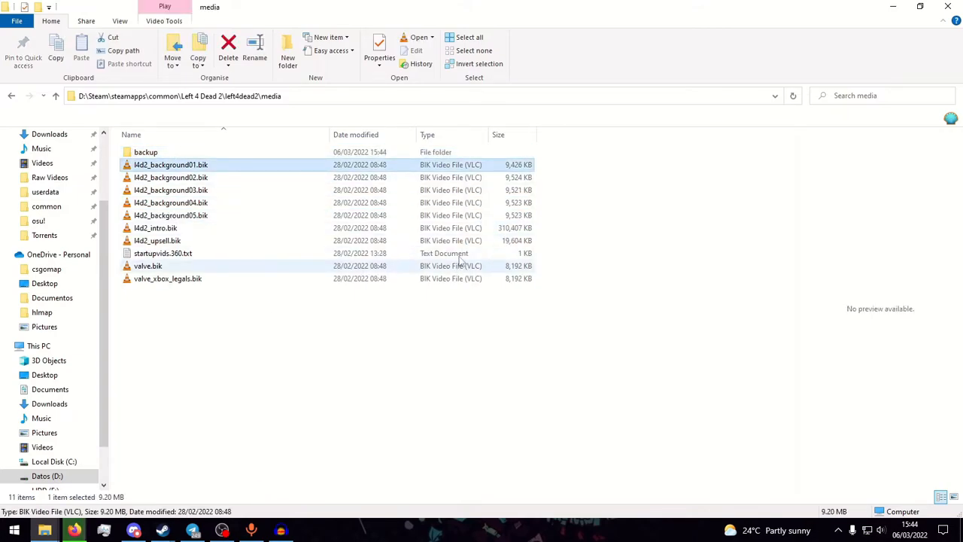
{"action": "double_click", "coordinate": [171, 164]}
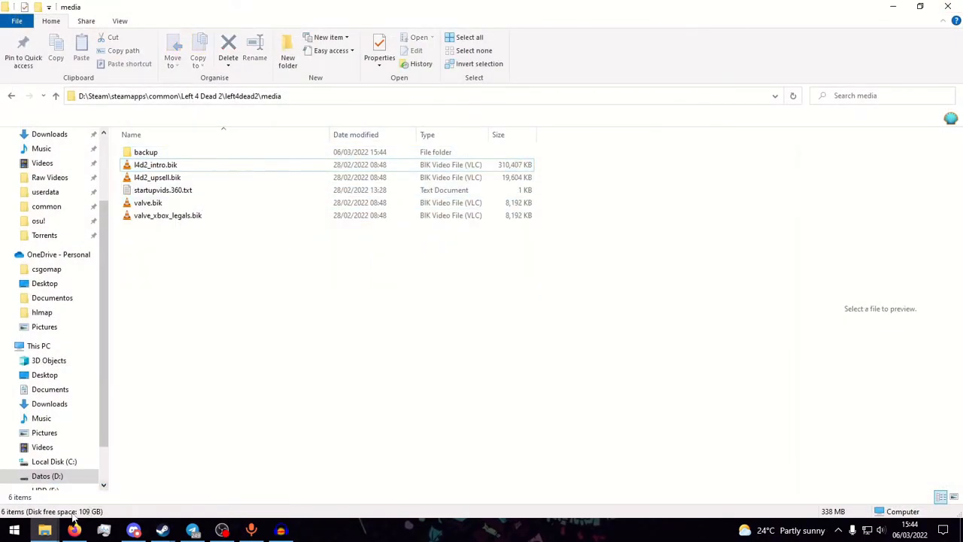
{"action": "left_click", "coordinate": [48, 230]}
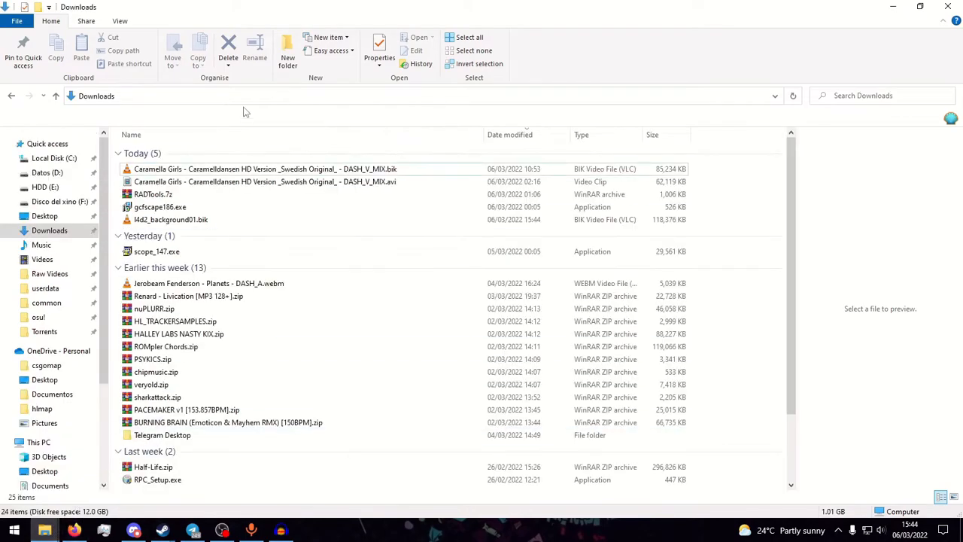
Move the downloaded l4d2_background01.bik from Downloads into the game's media folder
{"action": "left_click", "coordinate": [170, 220]}
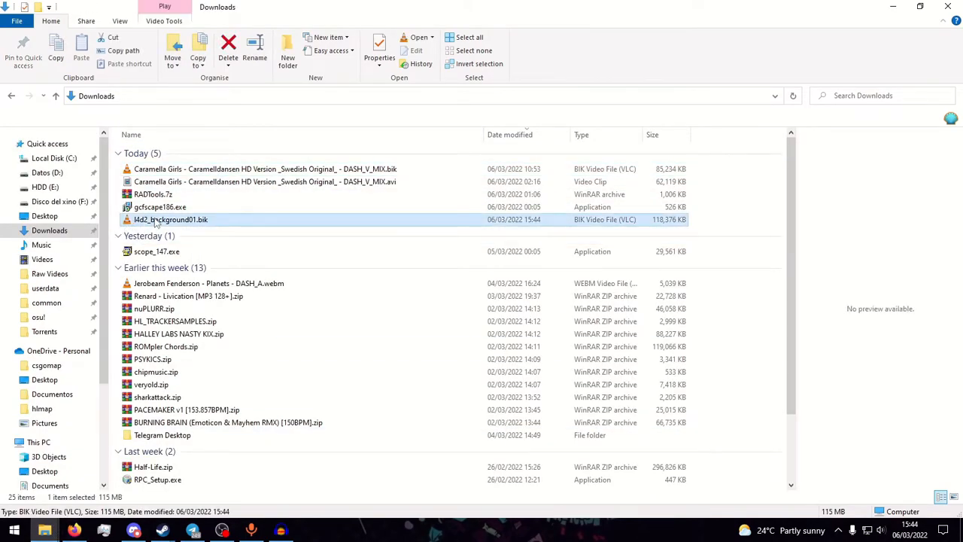
{"action": "mouse_move", "coordinate": [170, 219]}
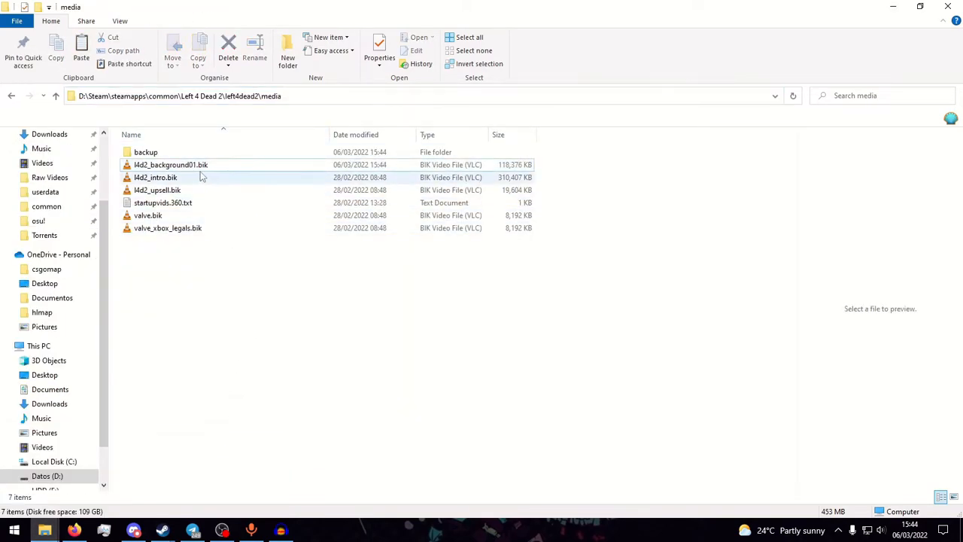
Duplicate the new video as l4d2_background02–05.bik in the media folder
{"action": "left_click", "coordinate": [171, 164]}
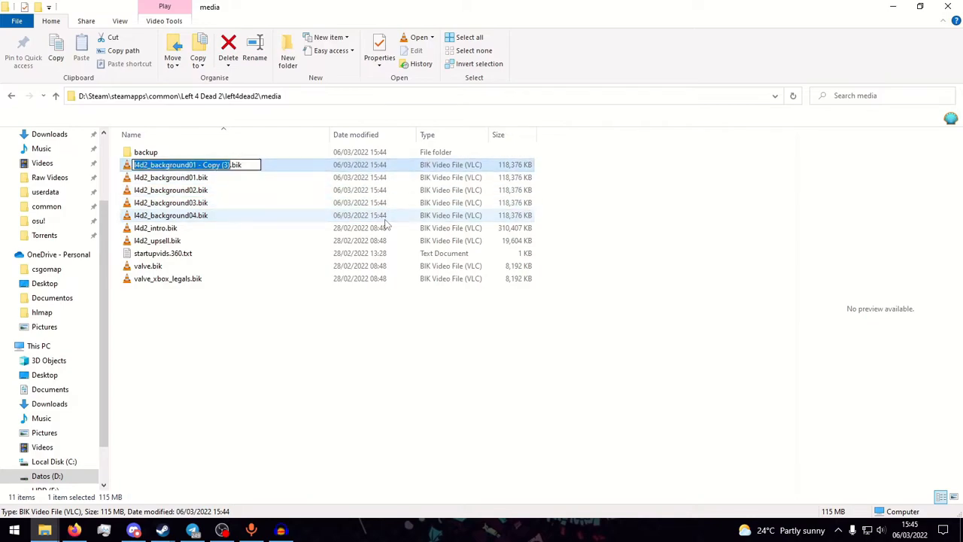
{"action": "key", "text": "enter"}
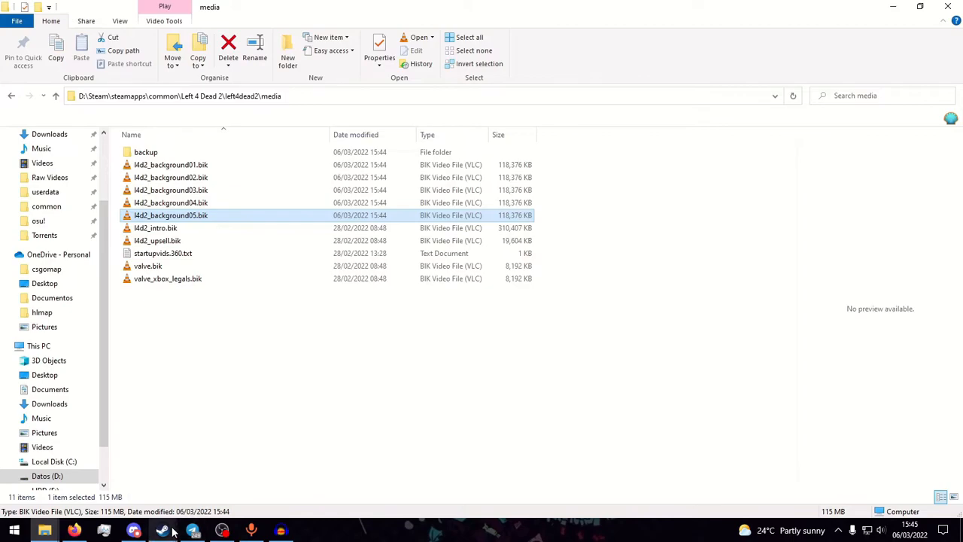
Launch Left 4 Dead 2 from the Steam library to show the new menu background
{"action": "left_click", "coordinate": [162, 529]}
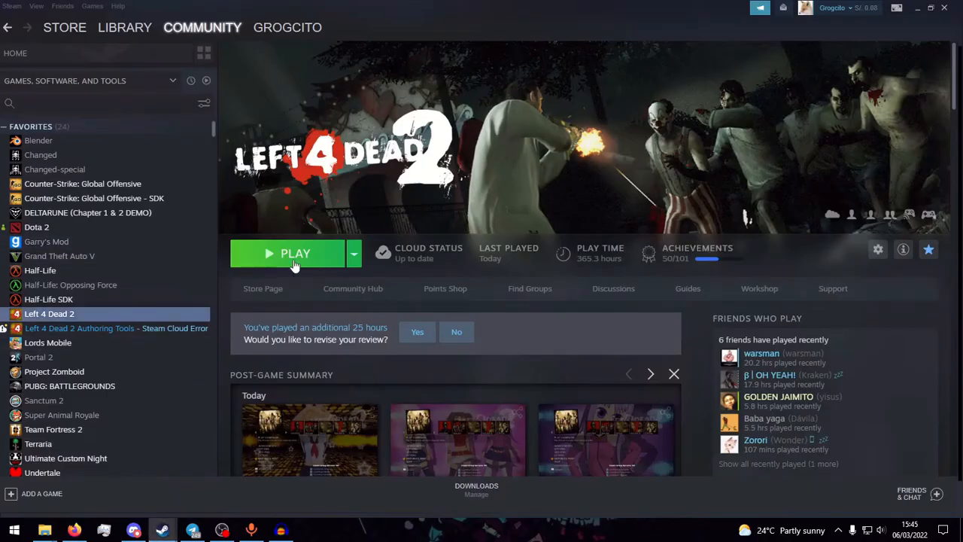
{"action": "left_click", "coordinate": [295, 253]}
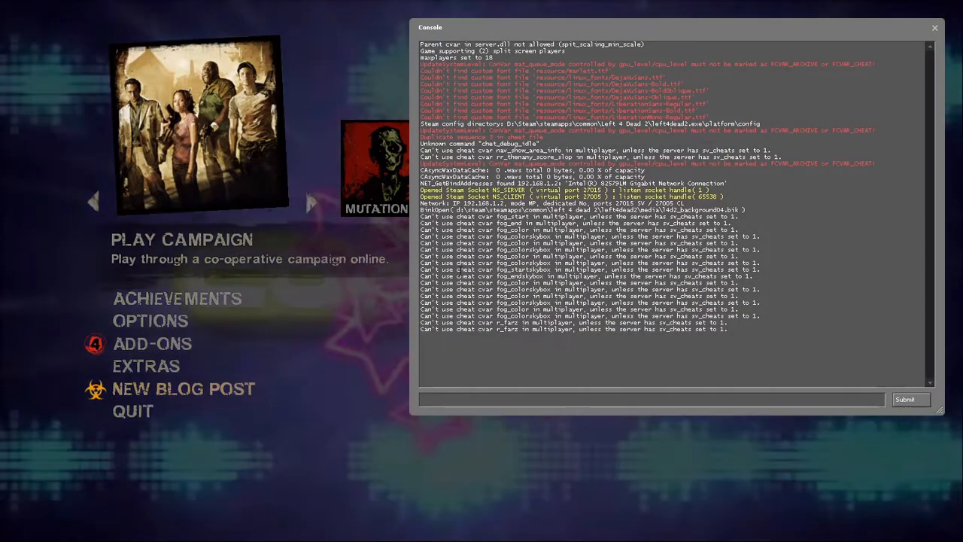